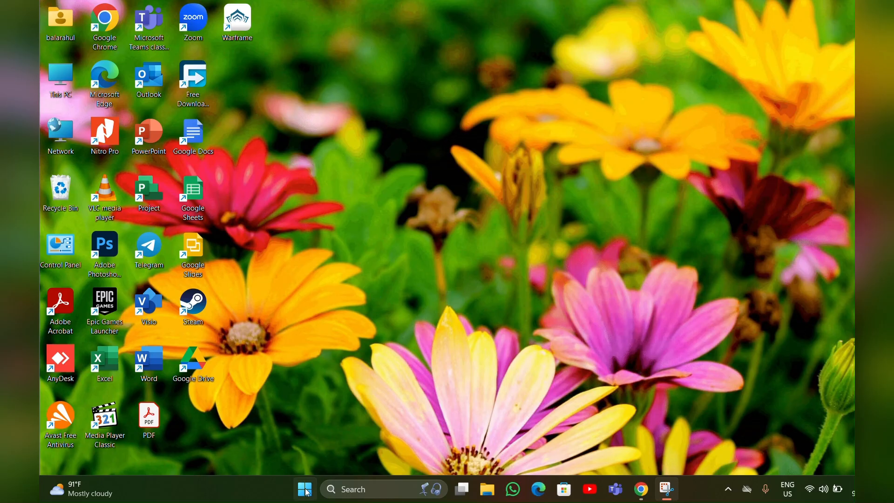
Step: Search the Start menu for "Camera" to launch the Camera app
left_click(304, 490)
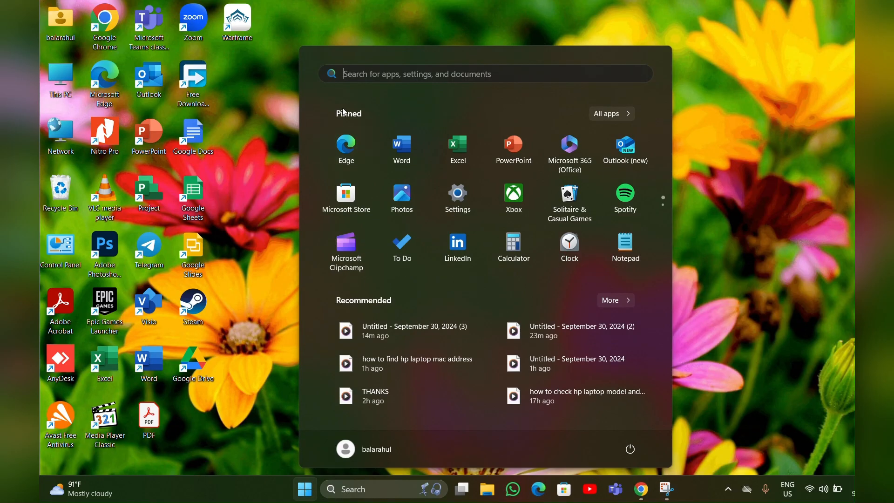
type("CAMera")
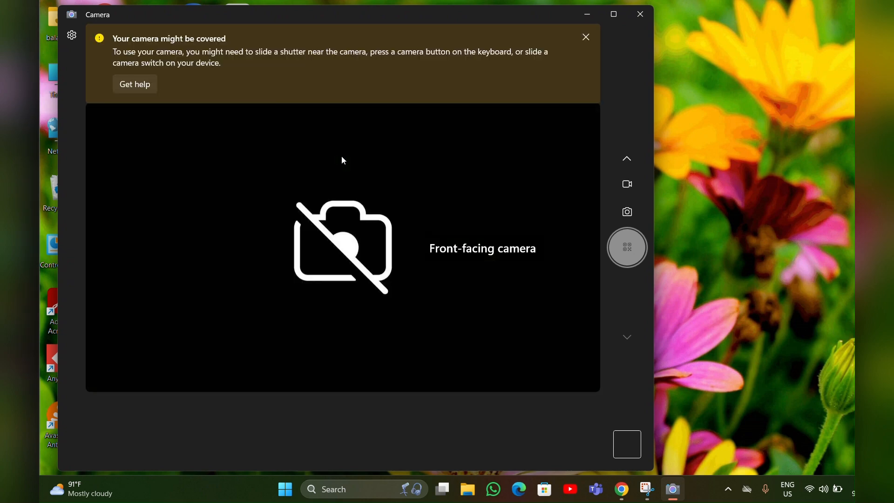
mouse_move(328, 23)
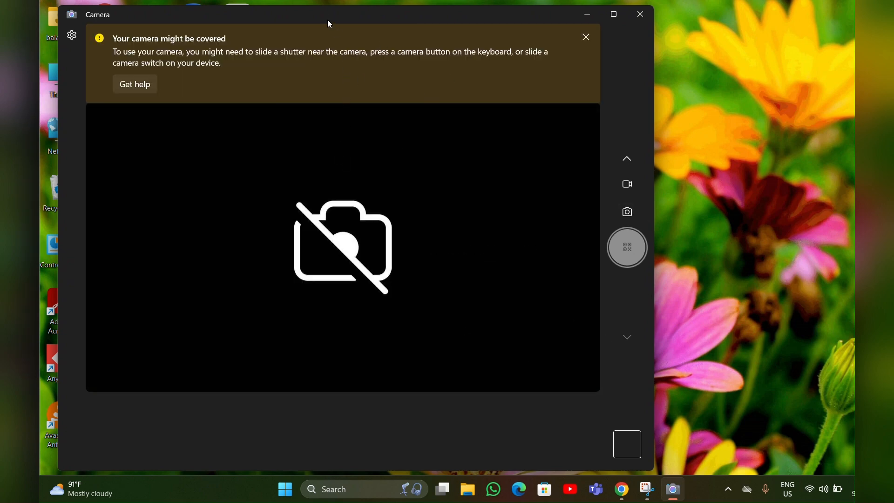
Step: Drag the Camera window further right on the desktop
left_click_drag(328, 15, 468, 22)
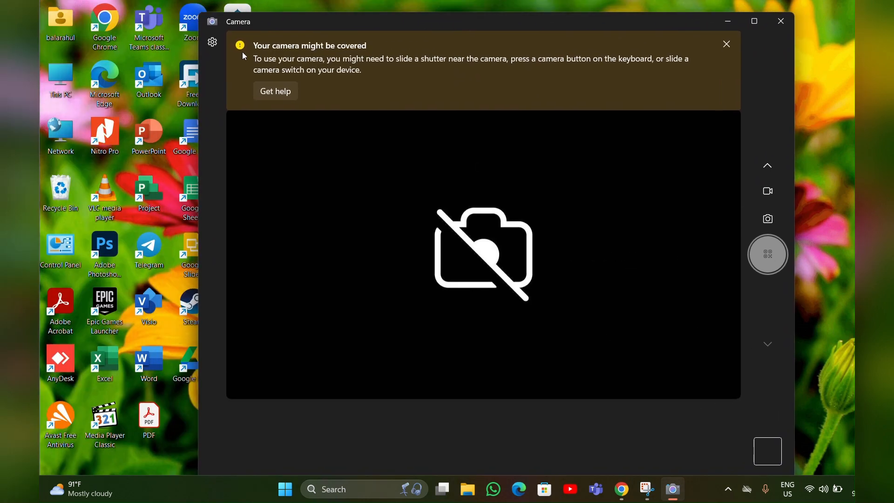
Step: Request the system camera settings from the Camera app's settings page
left_click(212, 42)
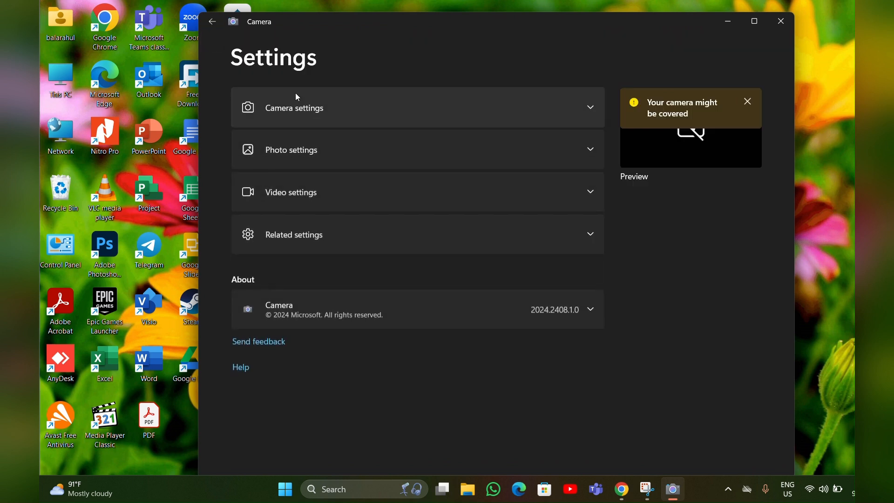
mouse_move(424, 116)
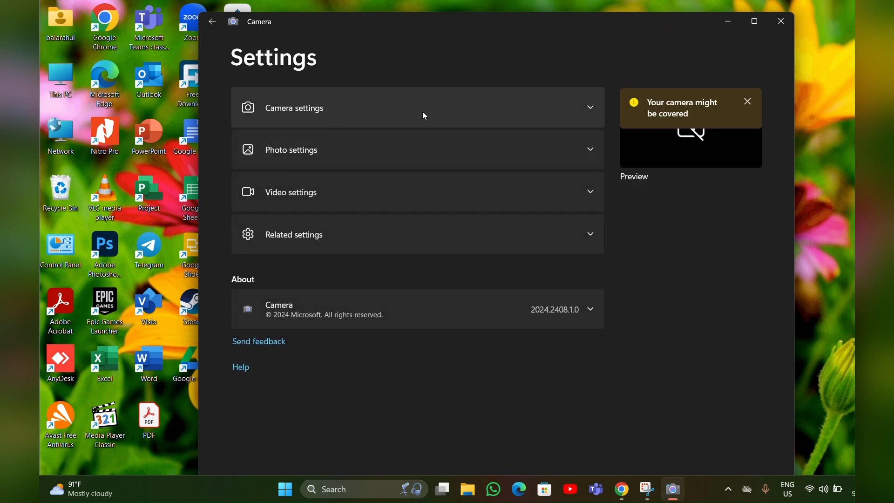
mouse_move(361, 126)
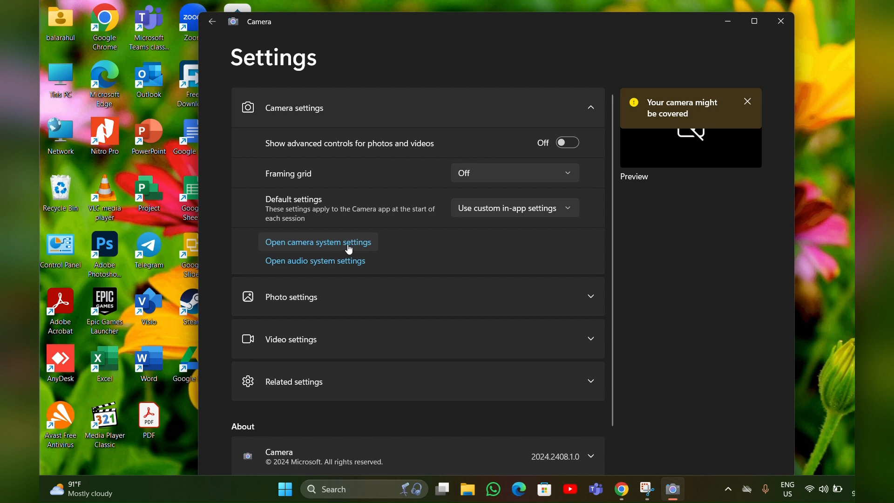
left_click(318, 242)
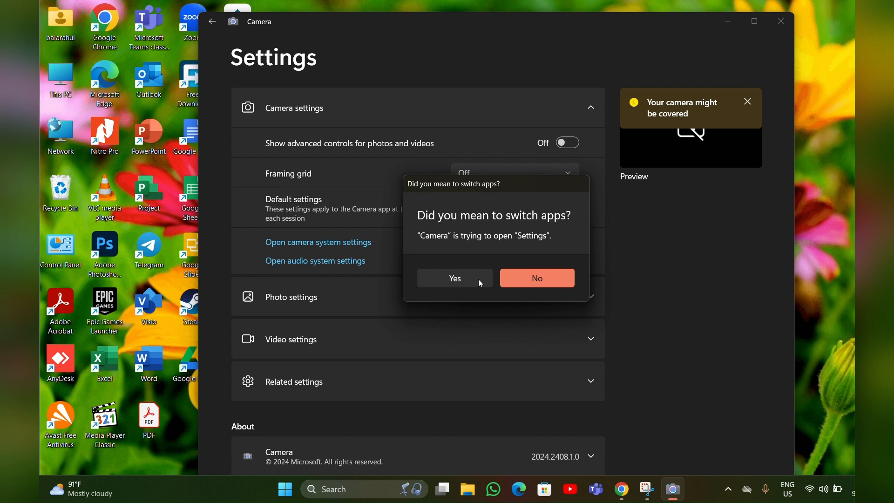
mouse_move(455, 278)
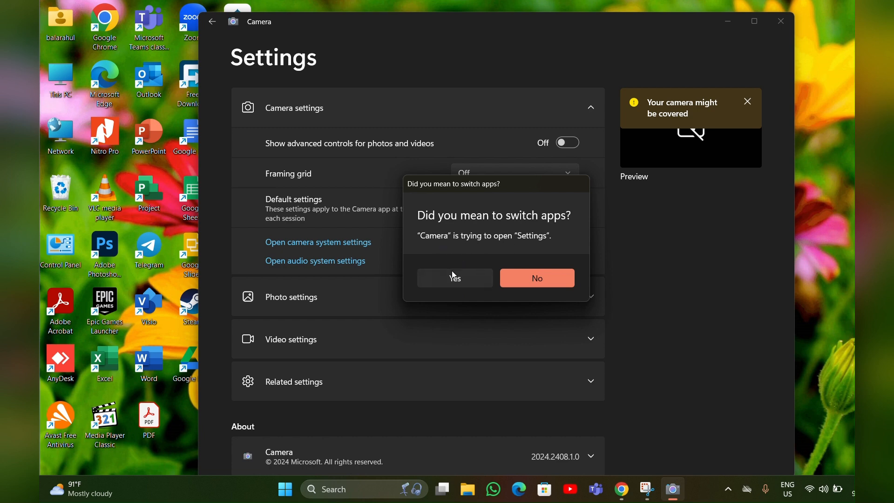
mouse_move(464, 281)
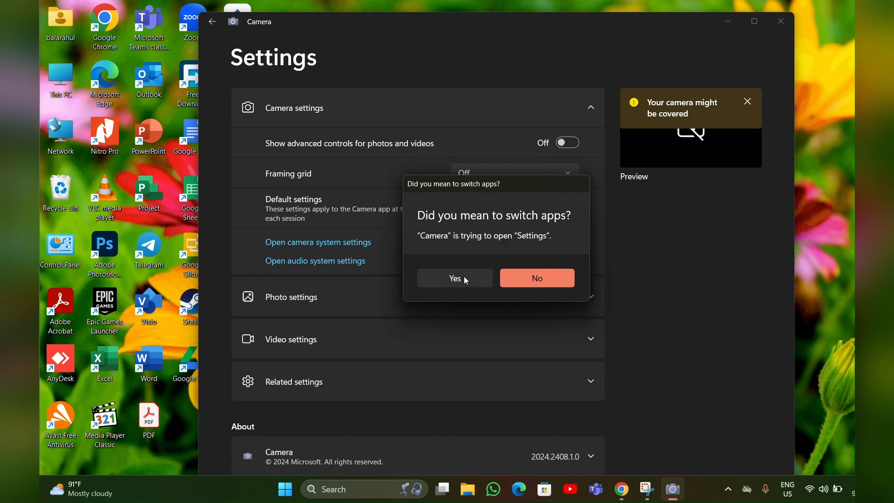
Step: Confirm Yes to switch to Windows Settings for the HP True Vision HD Camera
left_click(454, 279)
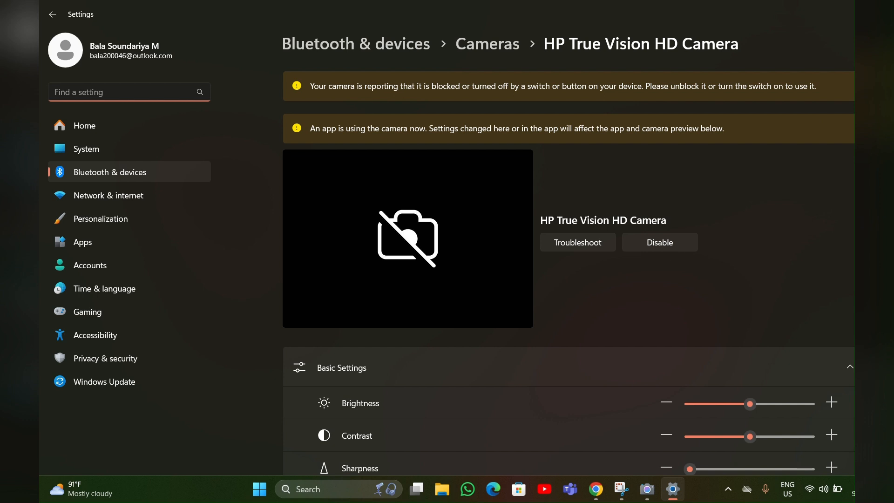
Step: Scroll down to reveal the brightness, contrast, sharpness and saturation sliders
scroll("down", 3)
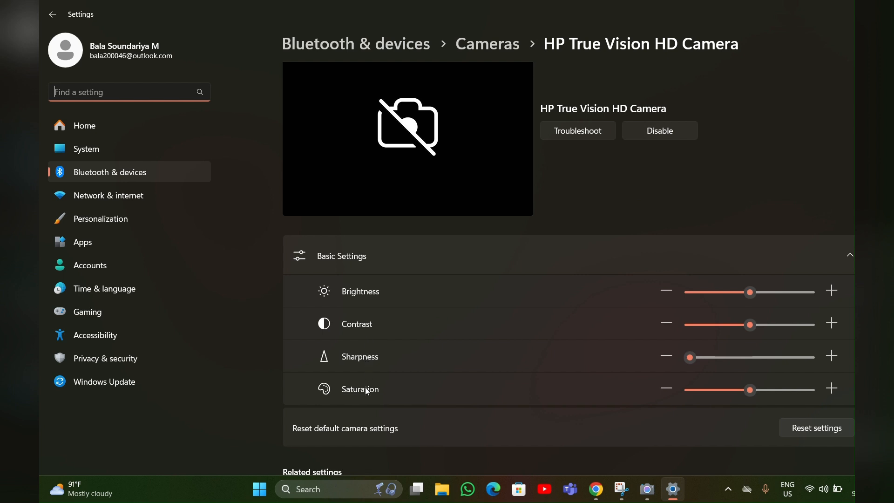
mouse_move(725, 319)
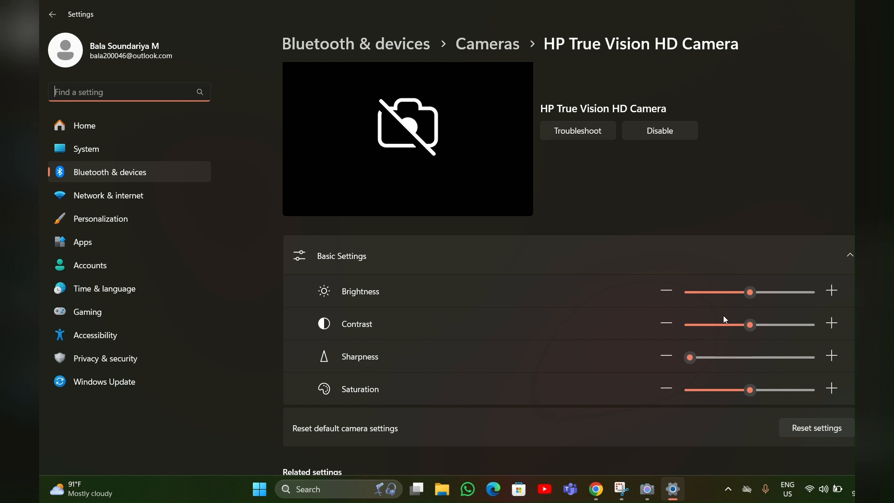